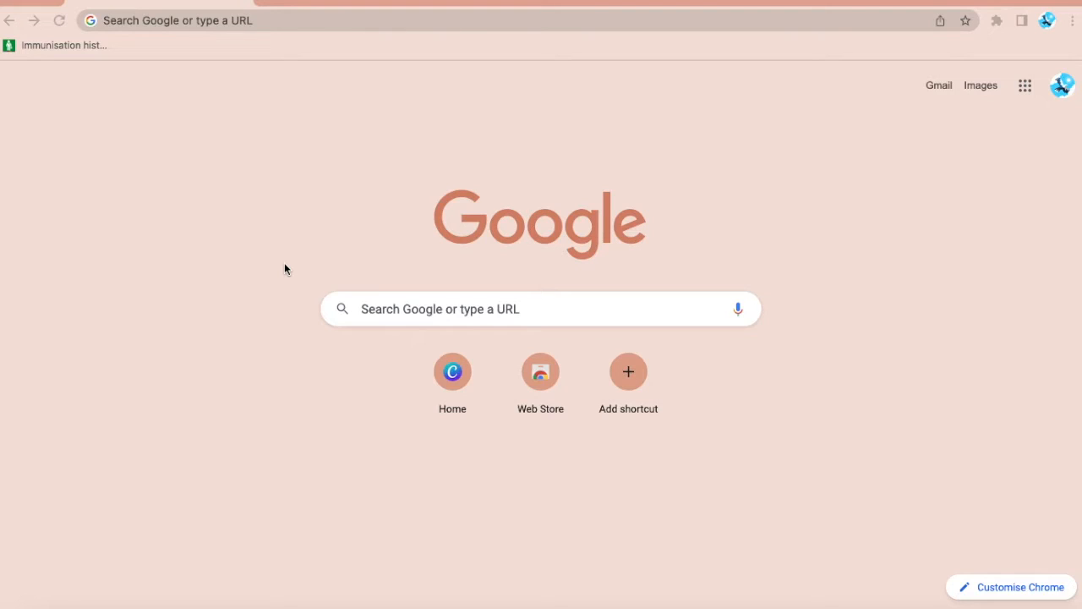
mouse_move(258, 185)
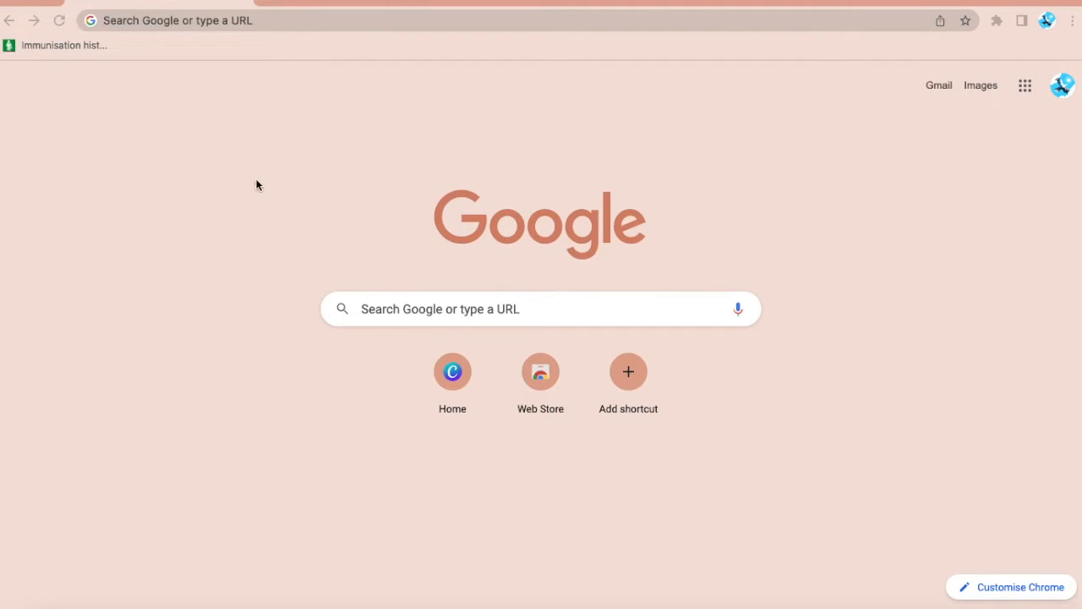
Navigate to canva.com from the Chrome address bar
text(canva.com/en_gb/)
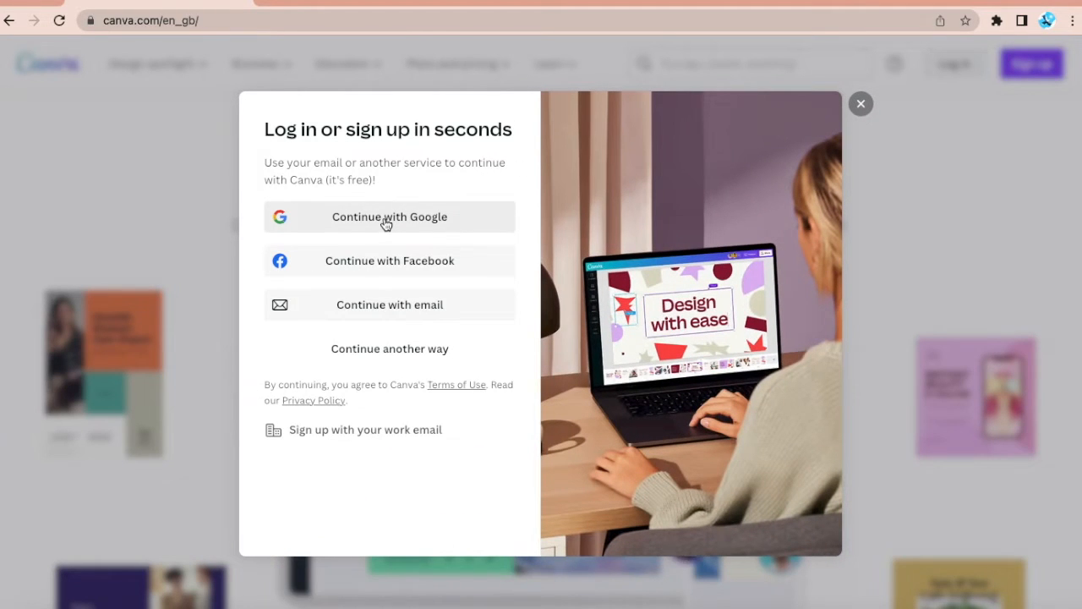
Sign in to Canva with the Google account to reach the home dashboard
click(389, 217)
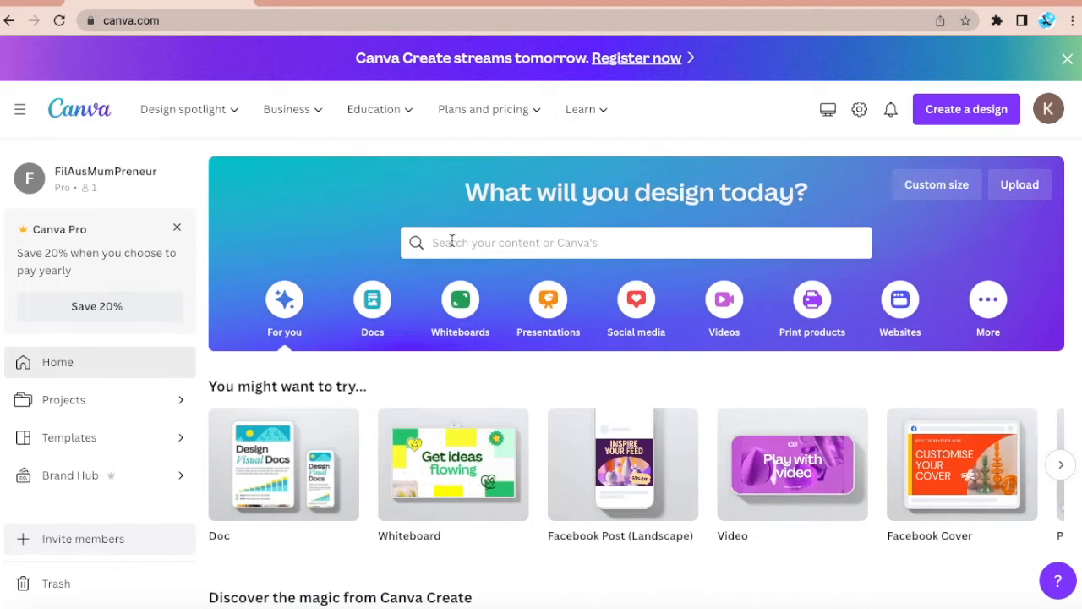
Search Canva templates for 'facebook thumbnail'
text(faceb)
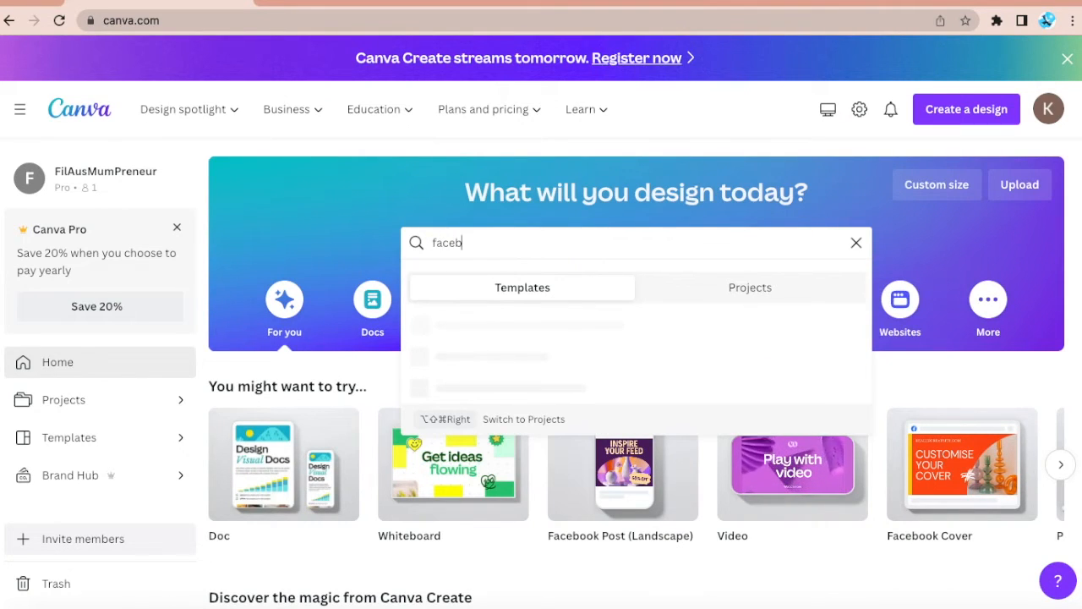
text(ook)
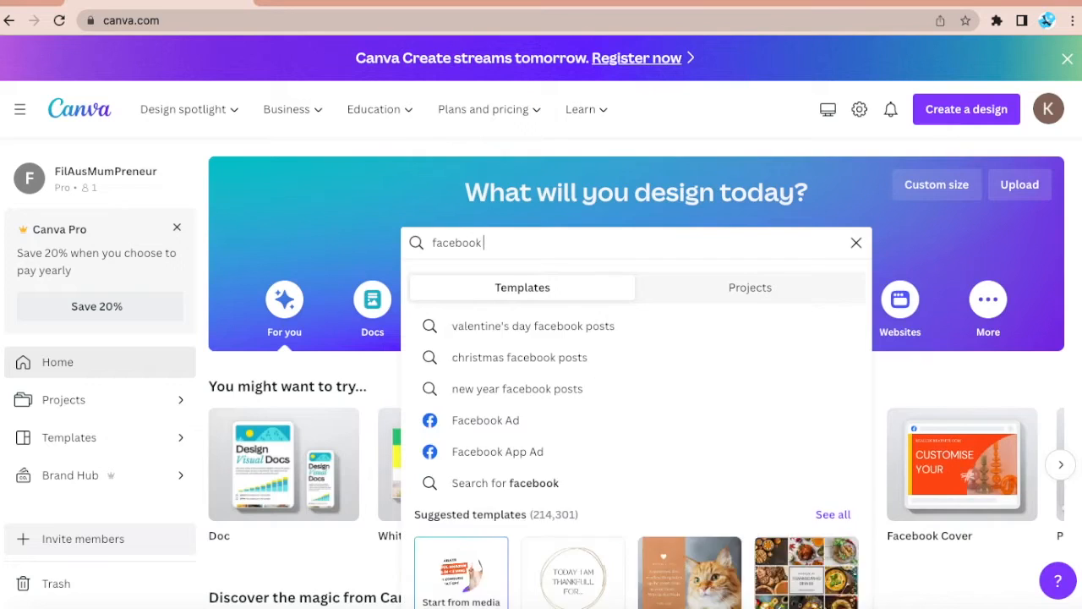
text(thumbnail)
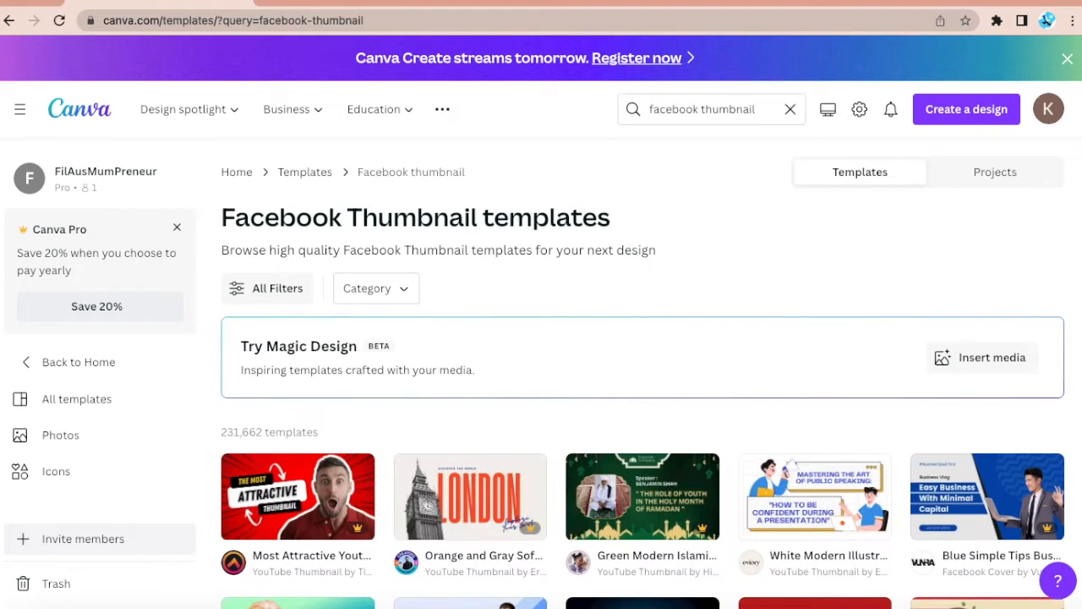
Scroll the results and preview the orange '10 TIPS TO GET CLICKS' thumbnail template
scroll(down, 3)
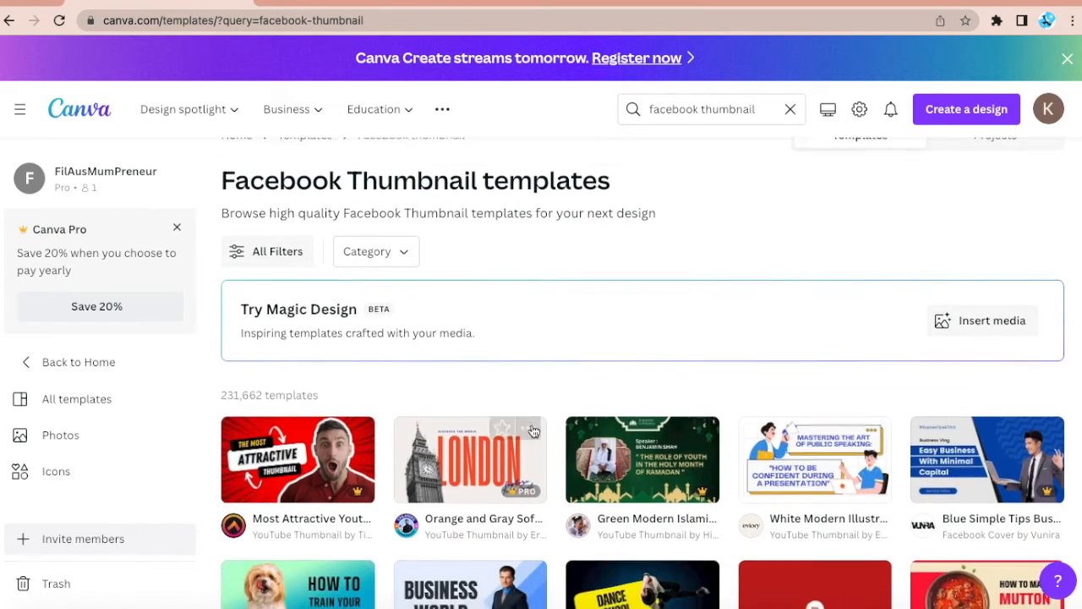
scroll(down, 3)
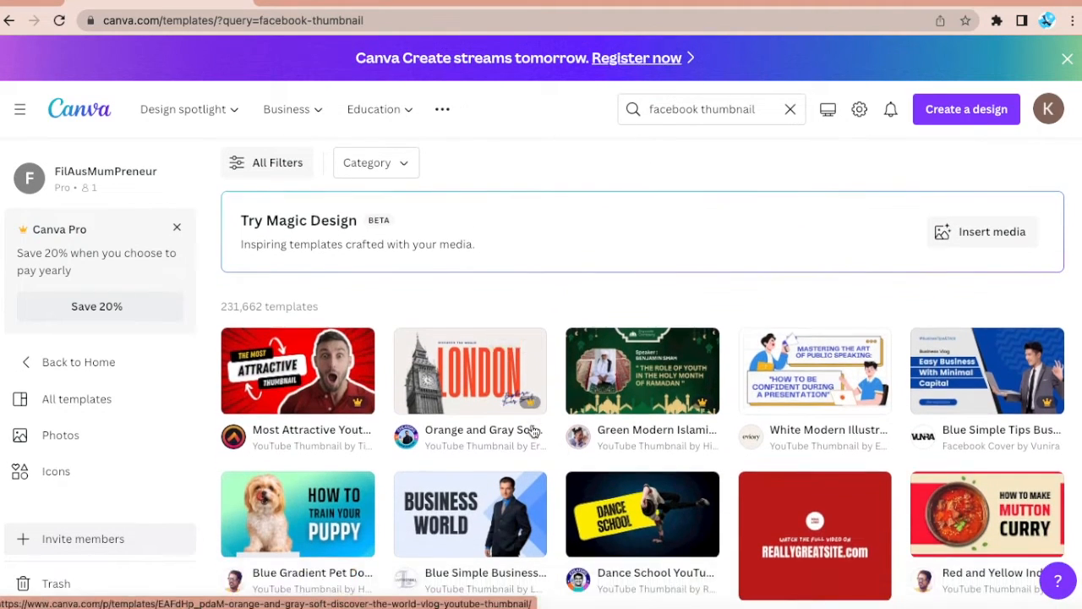
scroll(down, 3)
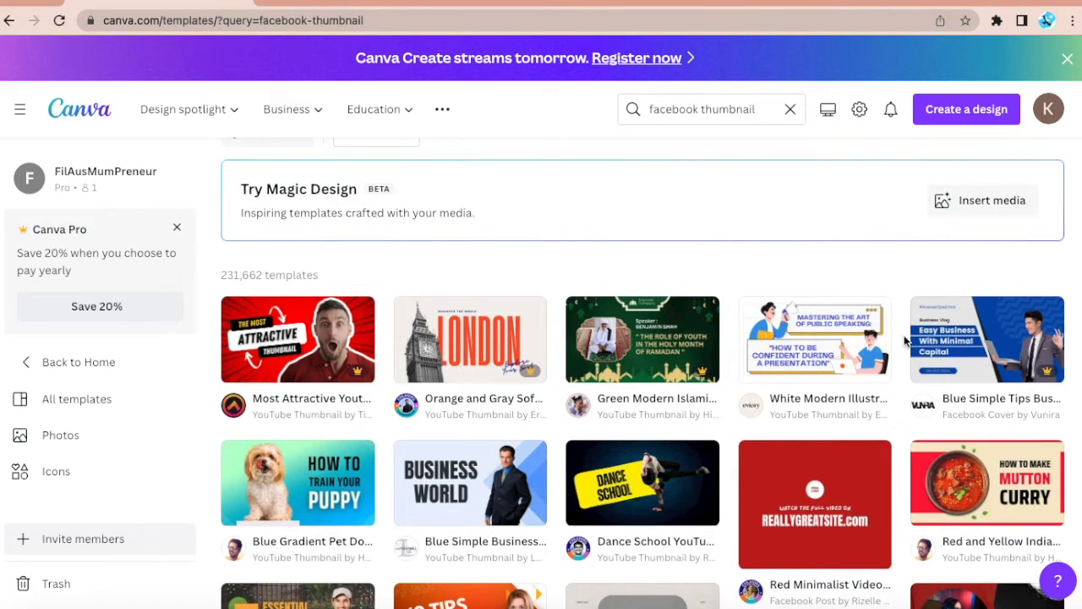
mouse_move(898, 284)
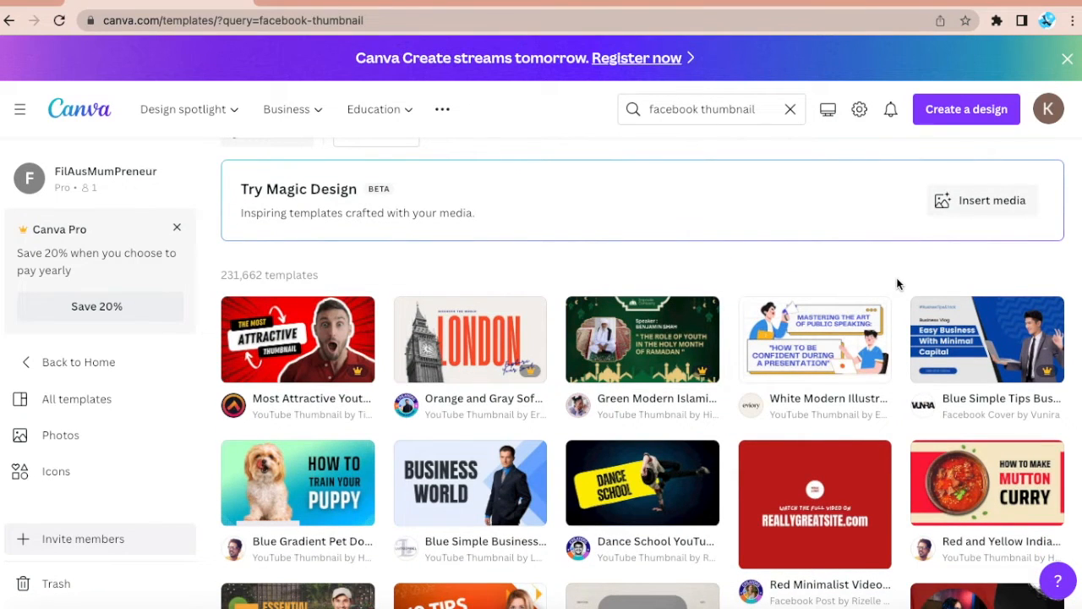
scroll(down, 3)
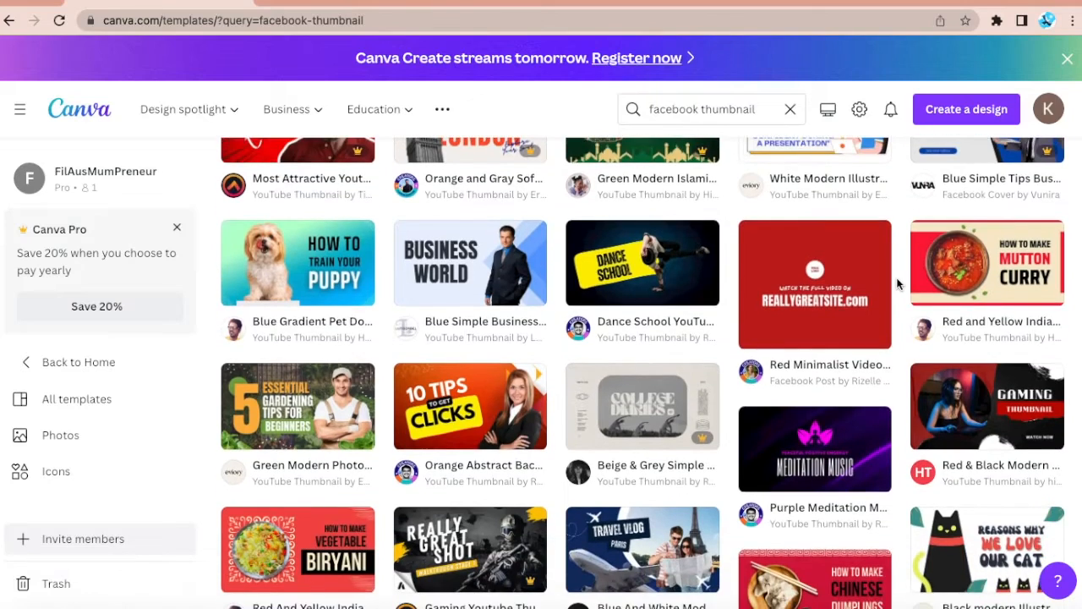
scroll(down, 3)
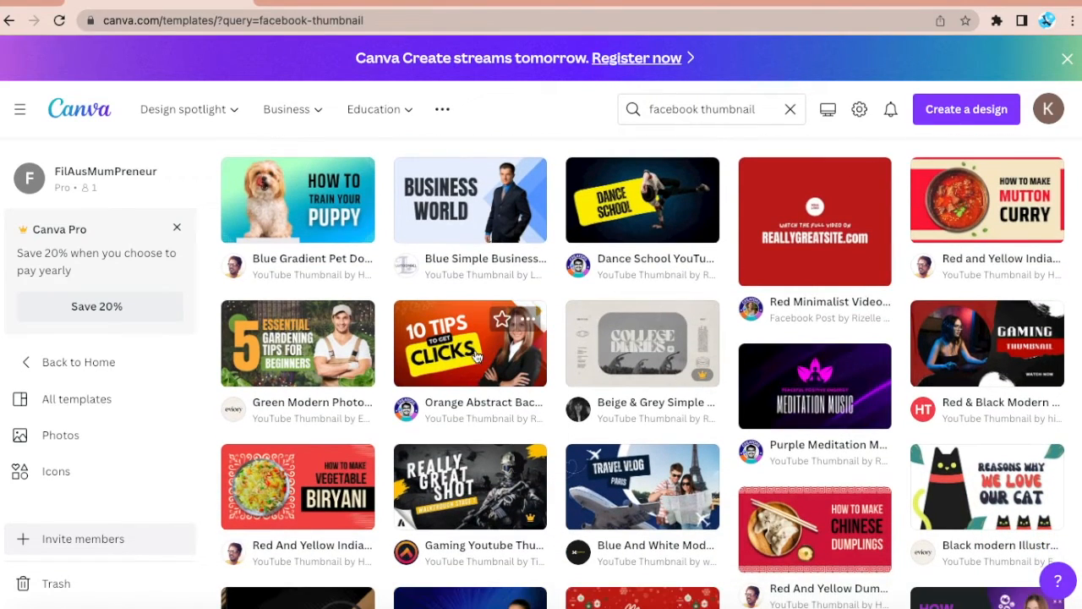
click(470, 342)
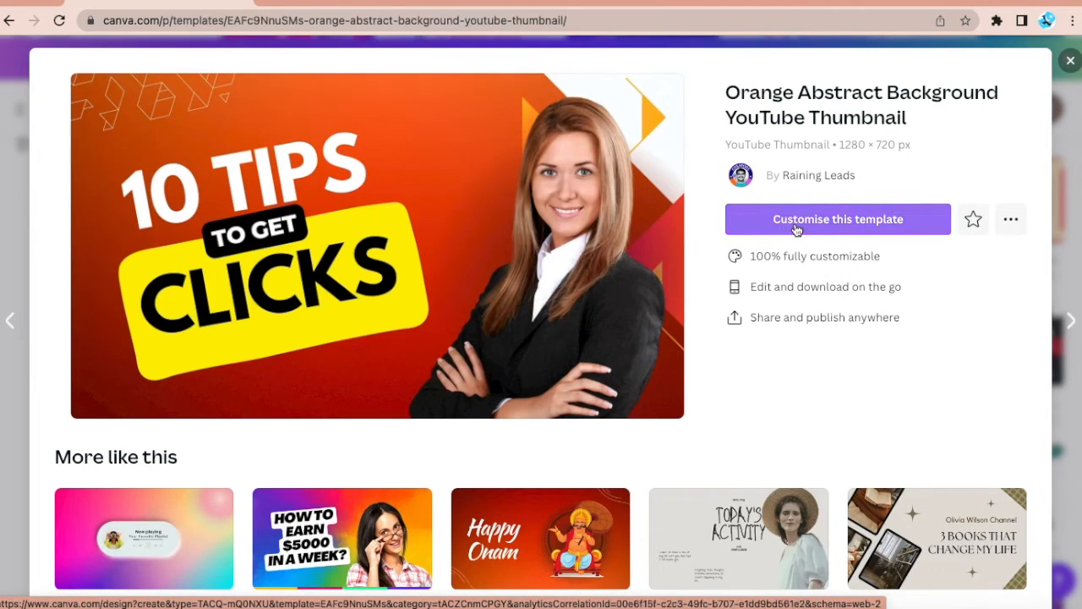
Customise the Orange Abstract Background template as a new editable design
click(837, 219)
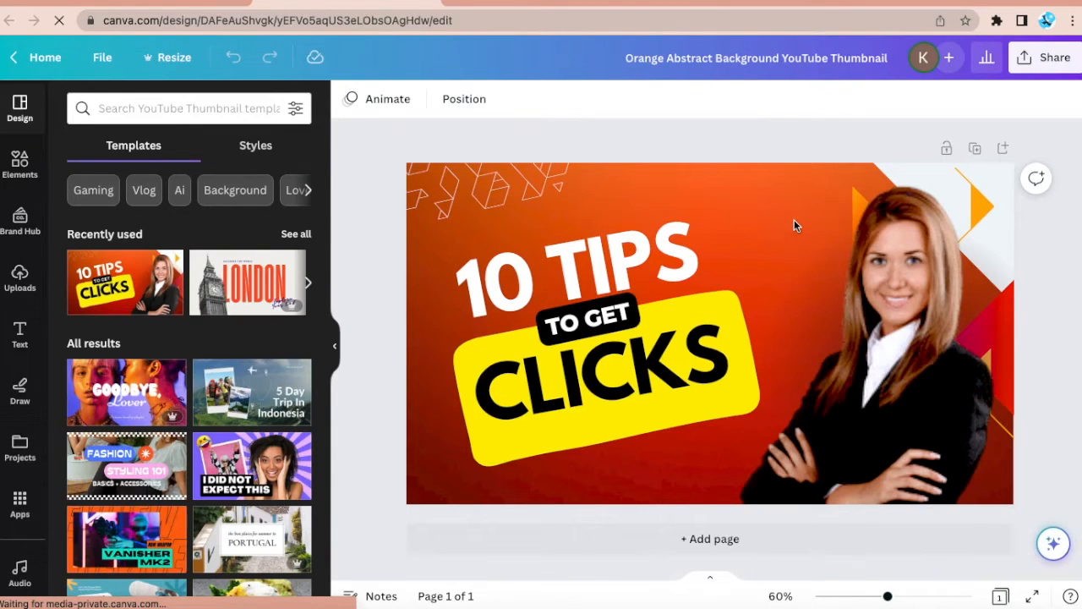
Reword the '10 TIPS' heading to CREATE and 'CLICKS' to FACEBOOK THUMBNAIL
click(583, 262)
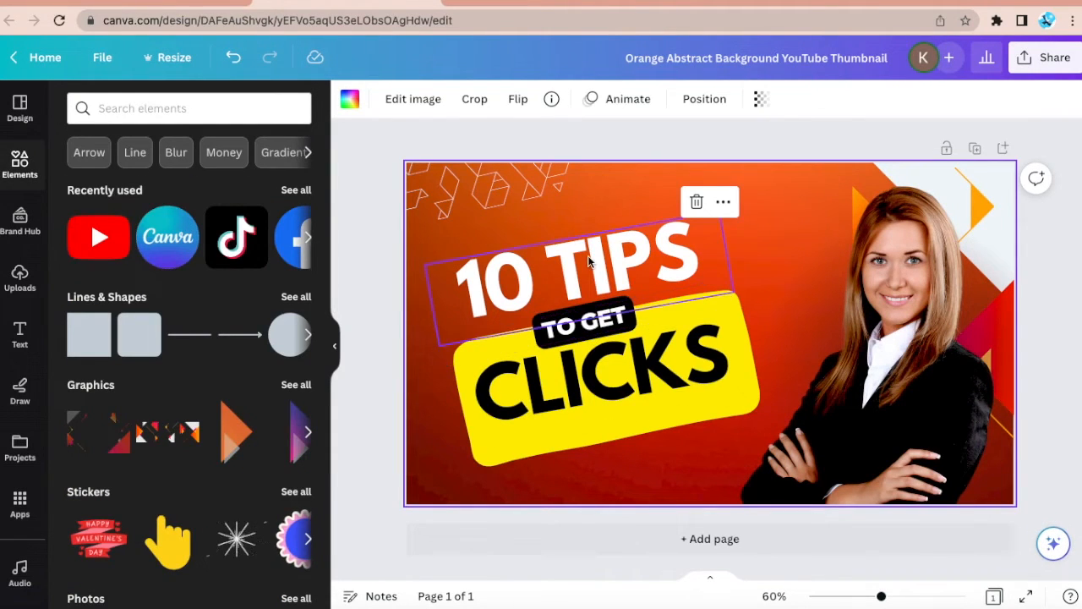
click(575, 262)
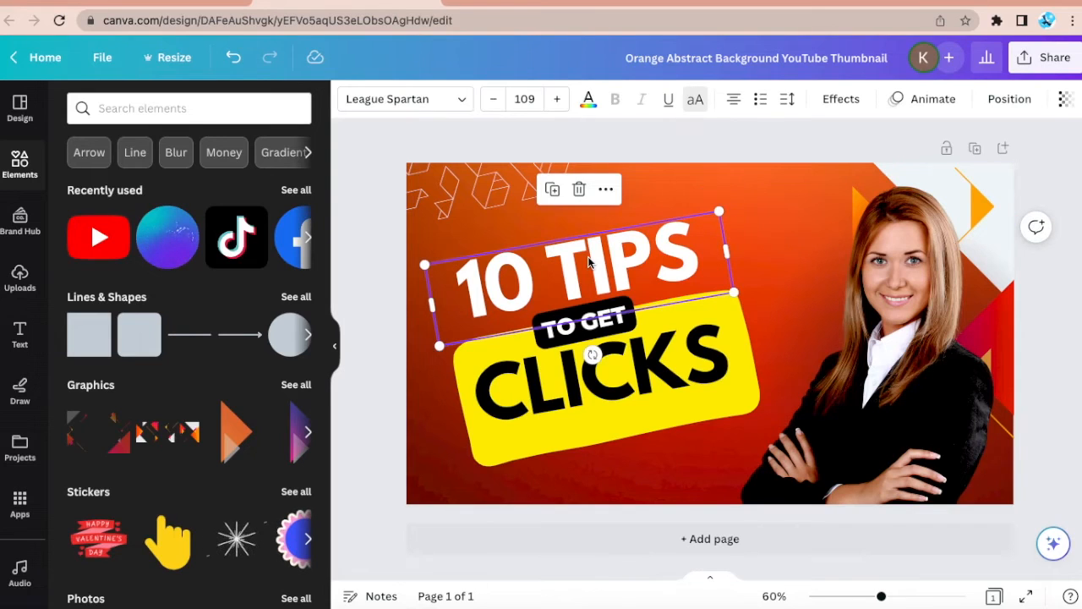
click(574, 262)
text(CREATE)
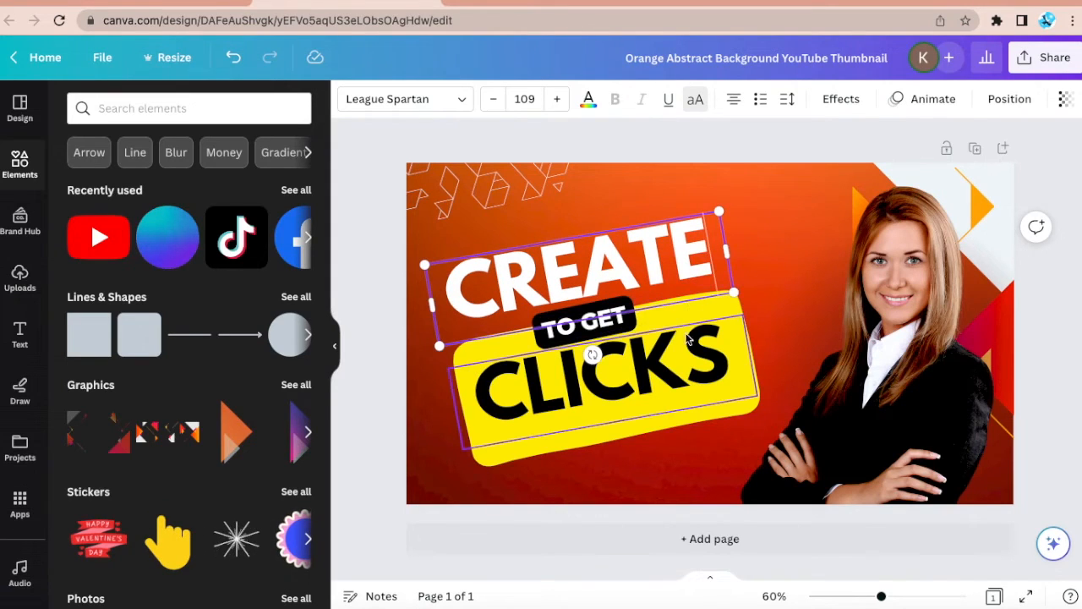
click(592, 381)
text(F)
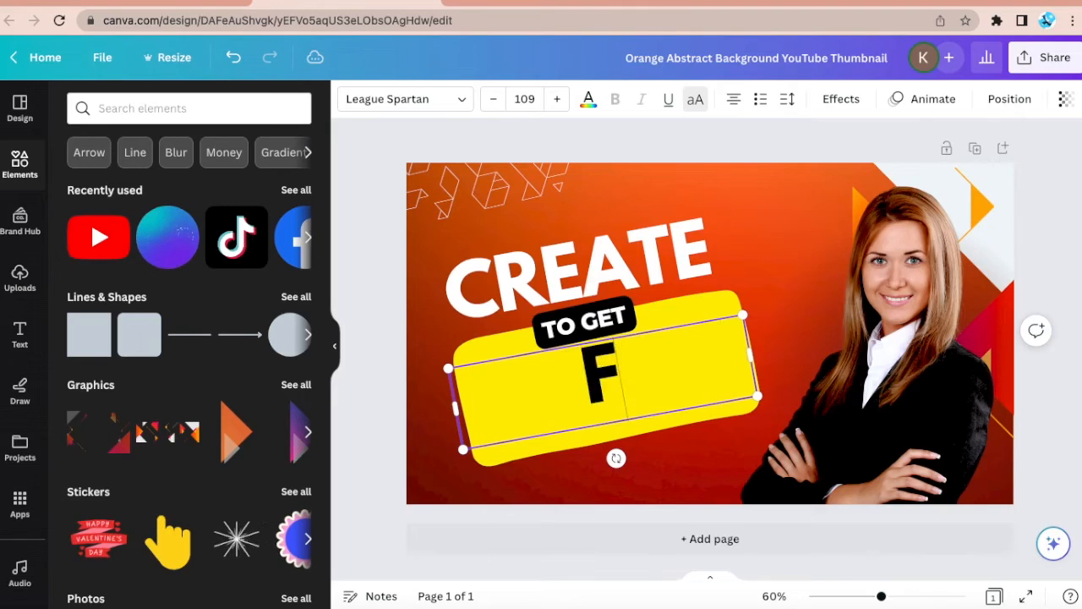
text(ACEBOOK THUMBNAIL)
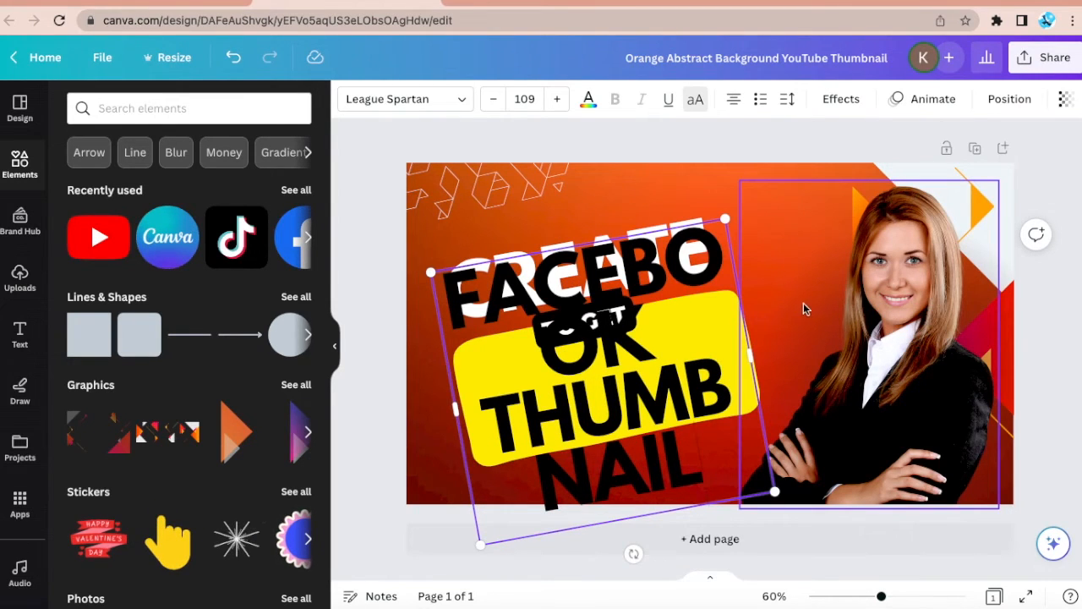
click(871, 304)
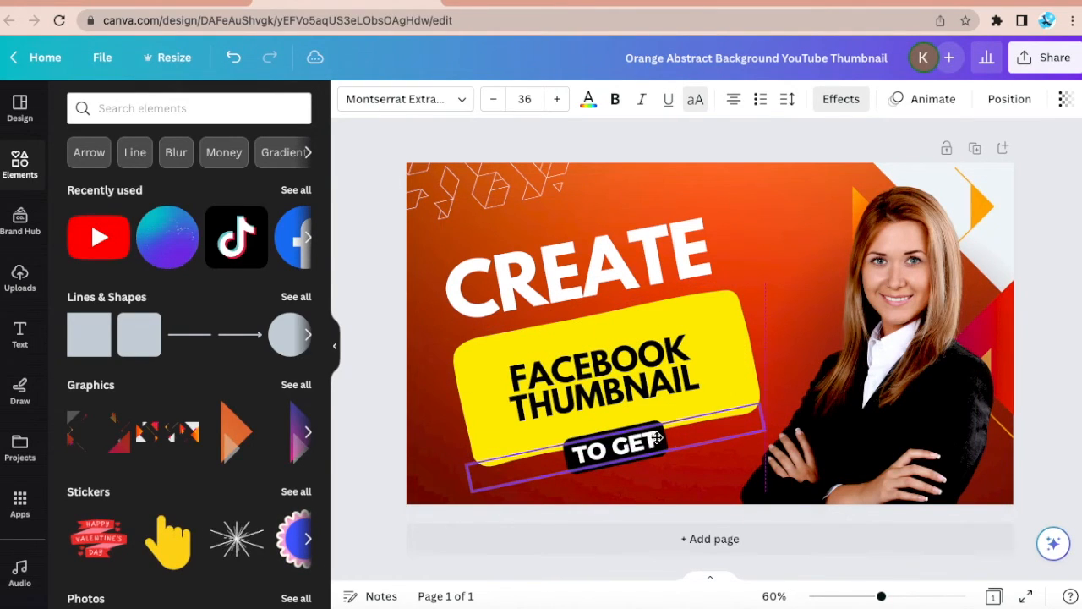
Reword the 'TO GET' label to IN CANVA and select the background image
click(616, 448)
text(IN CANVA)
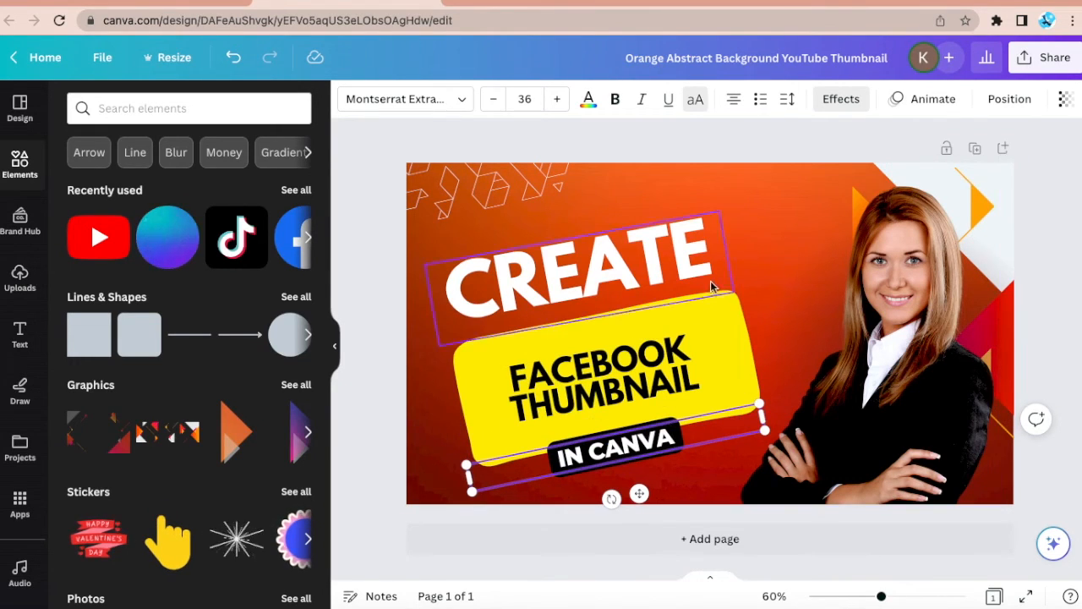
click(655, 186)
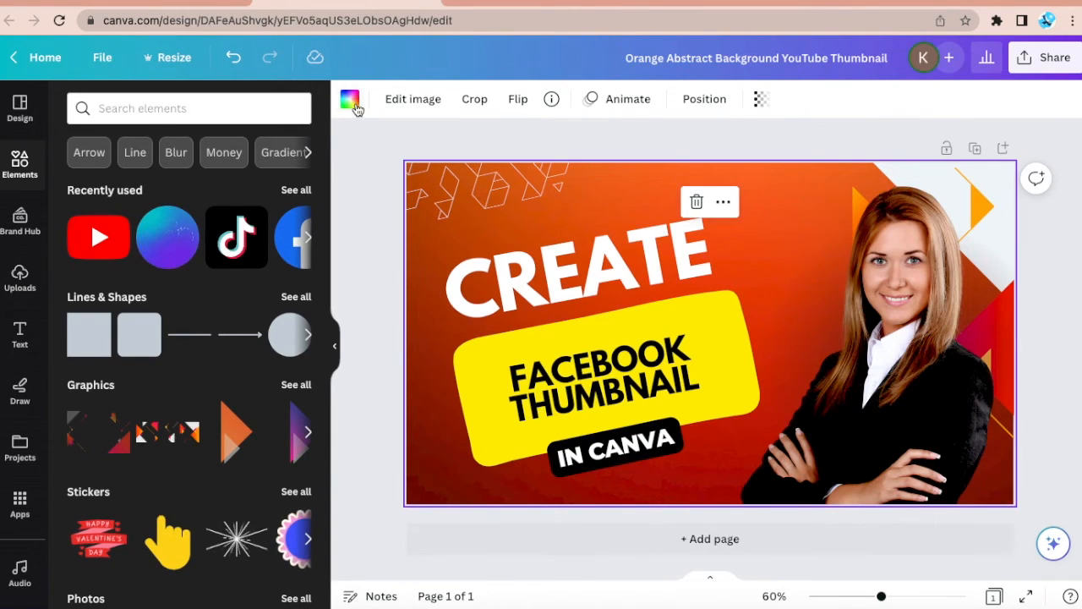
Recolour the thumbnail background from orange to the #849bff light blue
click(350, 98)
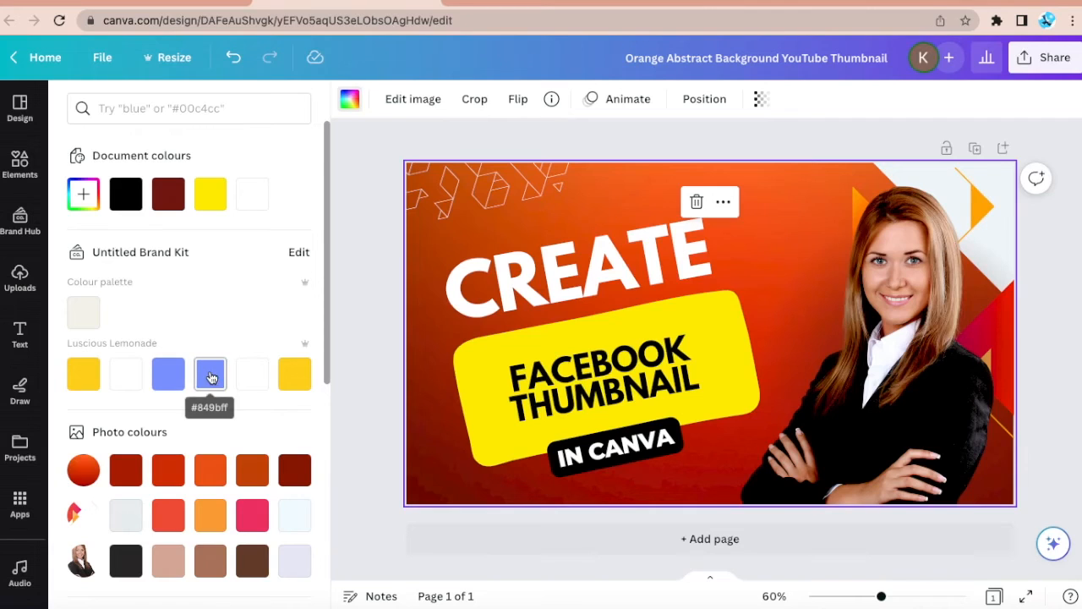
click(210, 374)
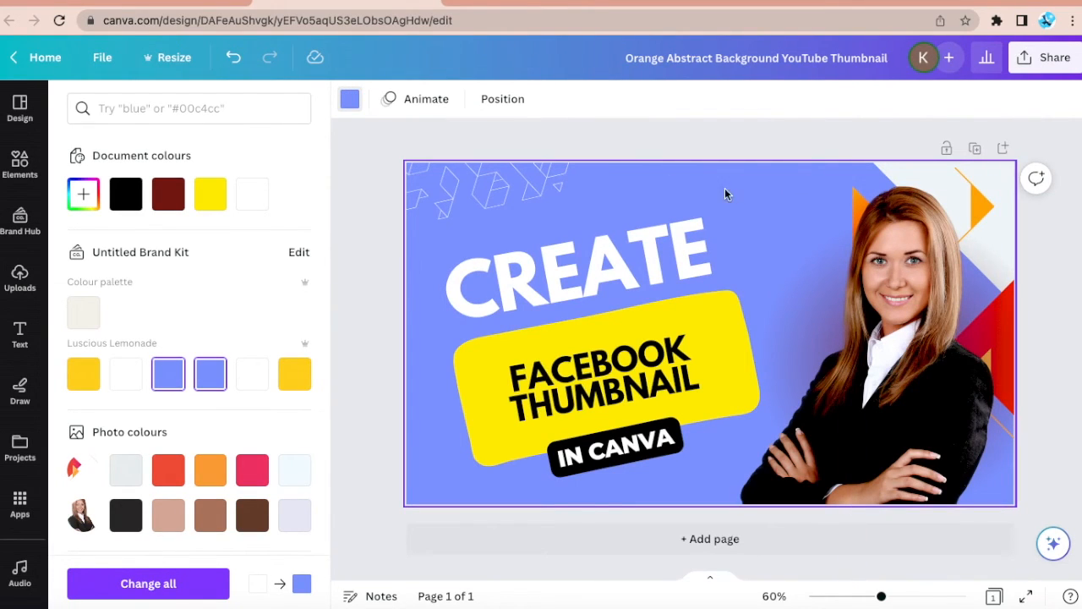
click(862, 245)
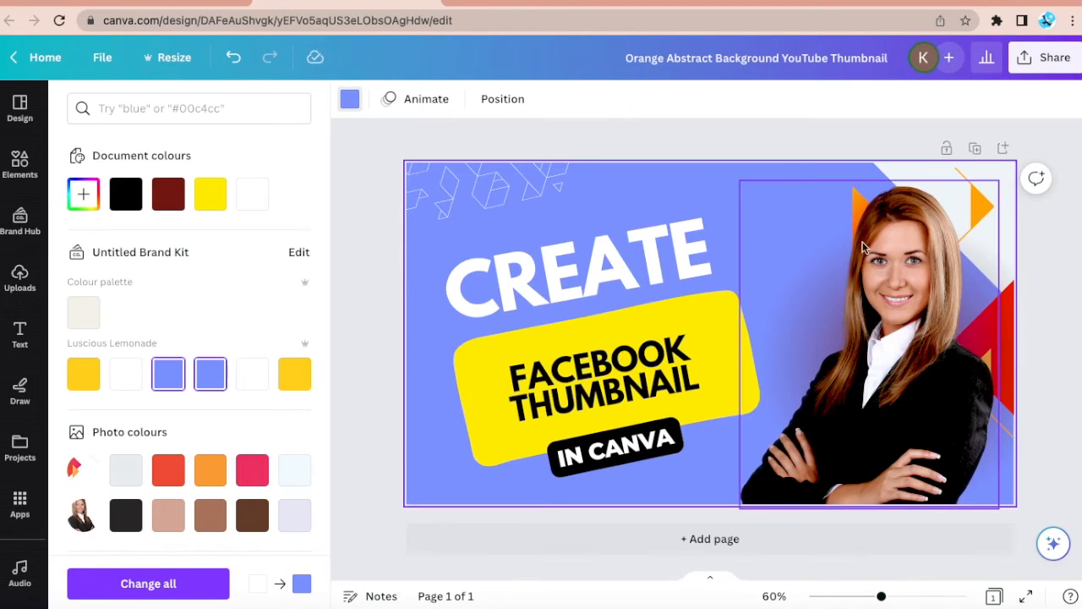
mouse_move(831, 287)
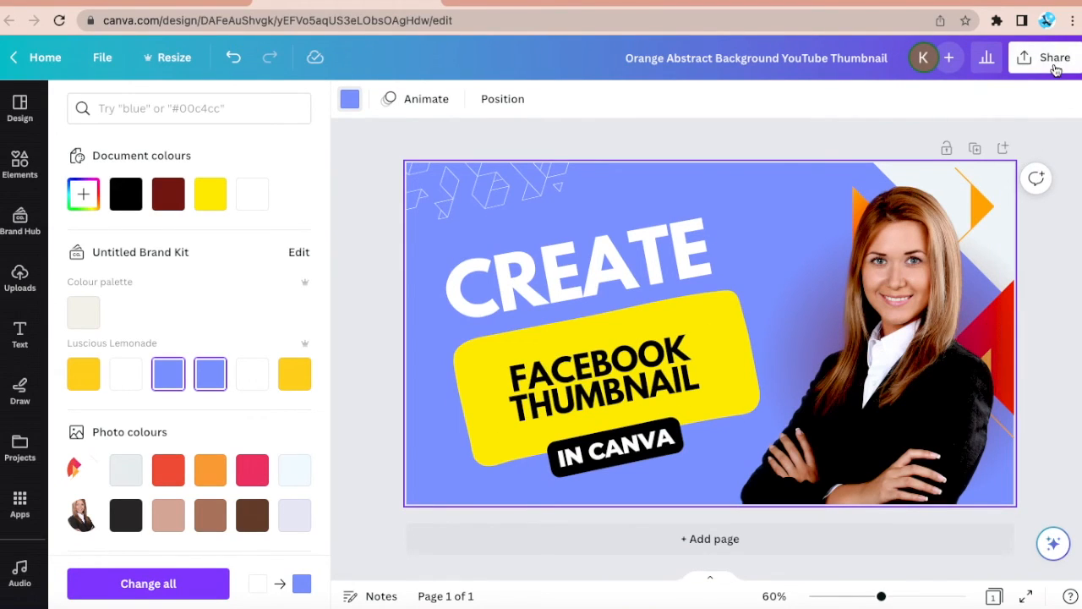
Download the finished thumbnail as a PNG via Share > Download
click(1054, 57)
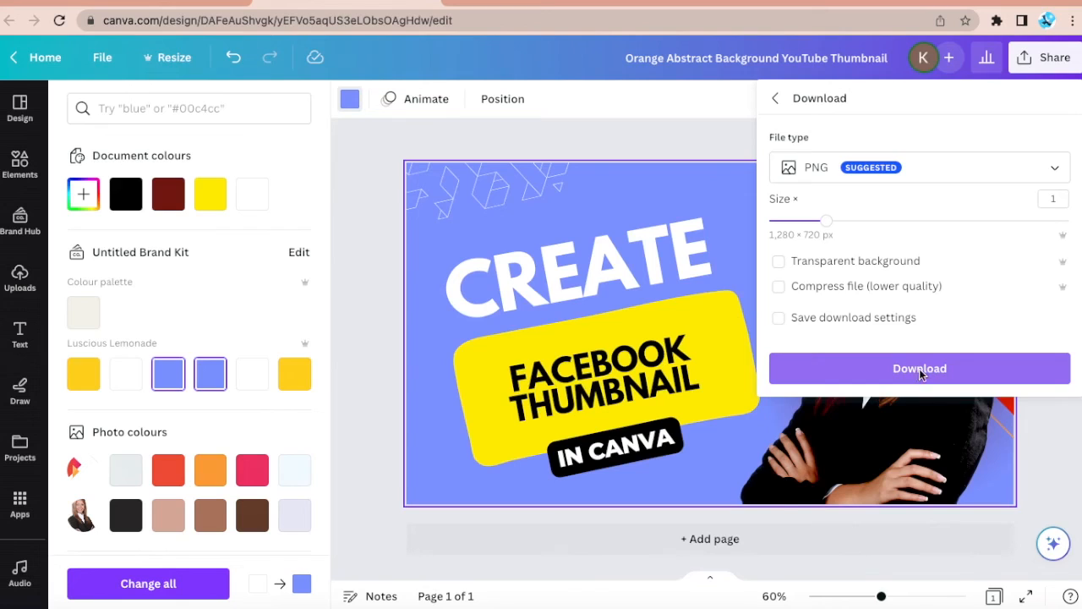
click(919, 368)
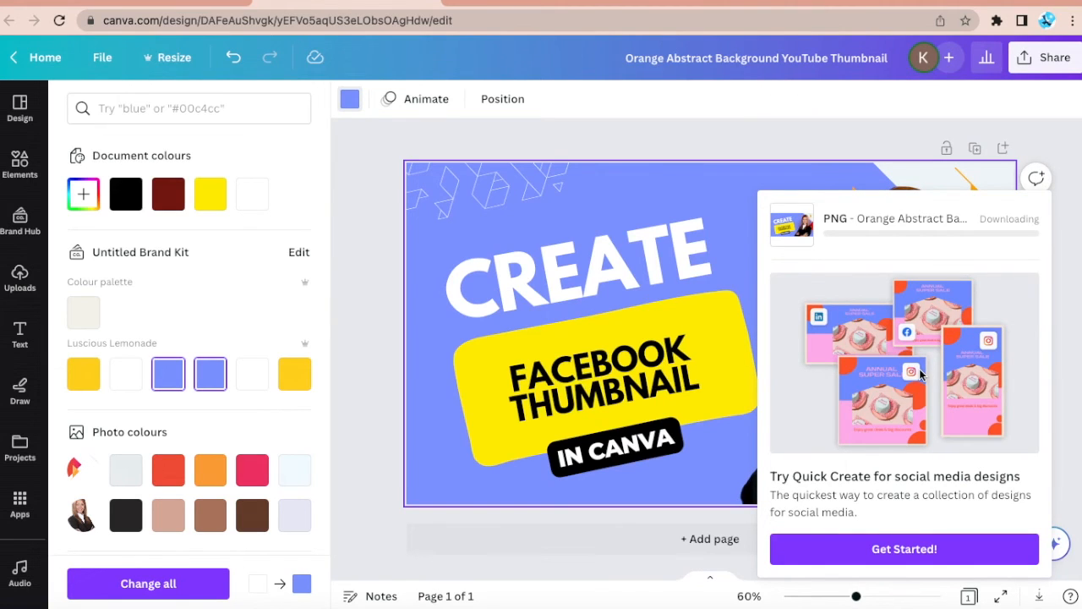